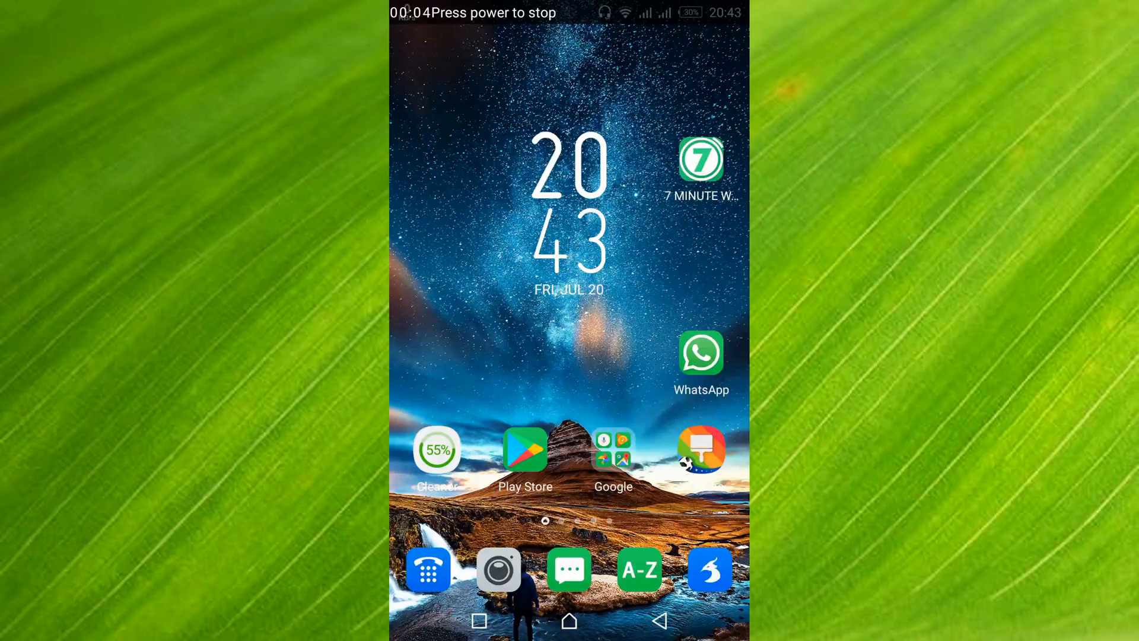
Launch Settings from the home screen and scroll to the Device section
scroll(left, 3)
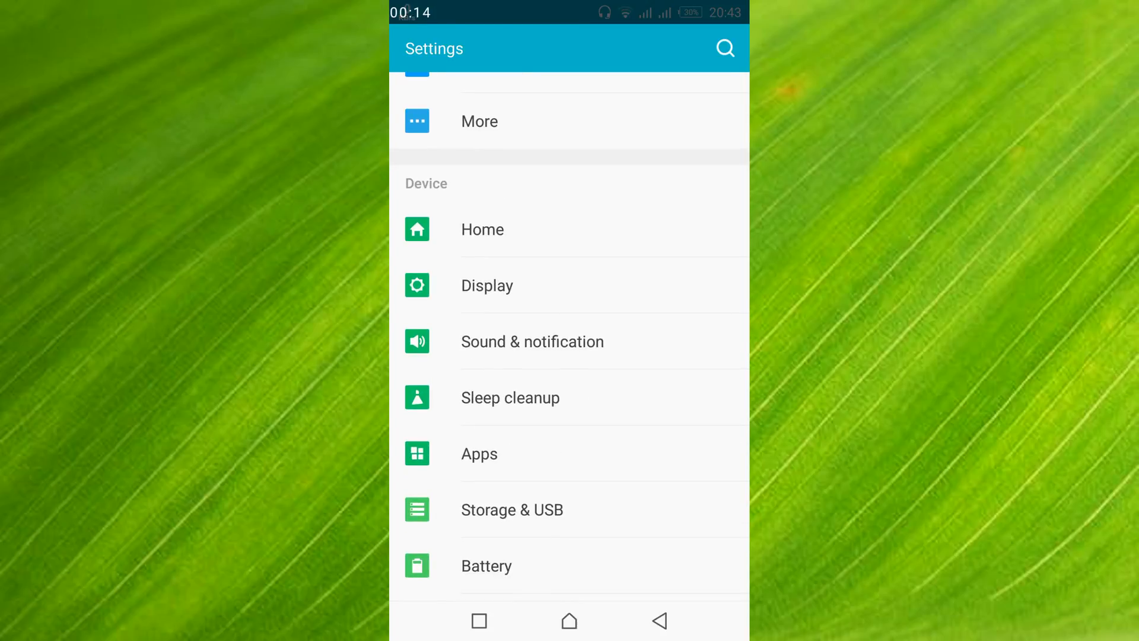
scroll(down, 3)
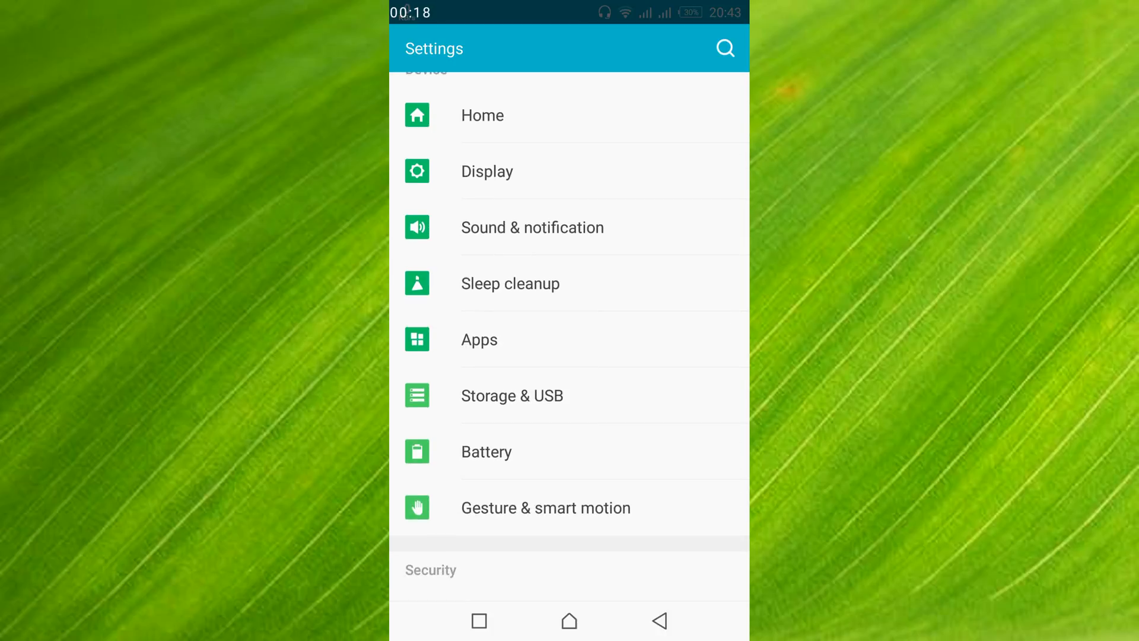
Enter the Apps list and scroll down until Instagram is in view
click(479, 340)
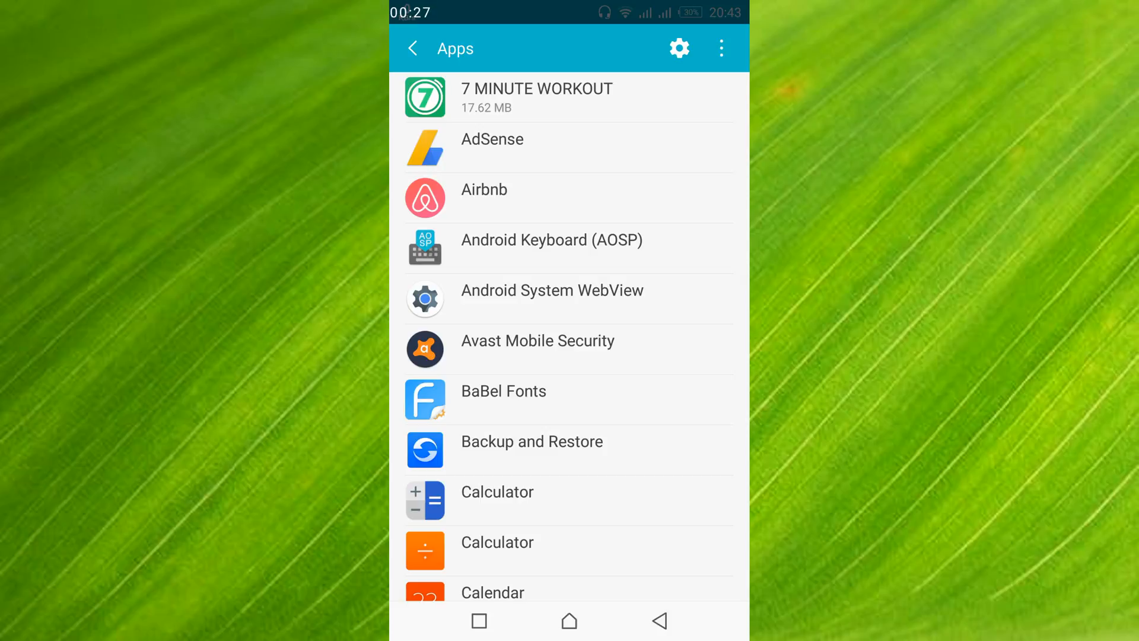
scroll(down, 3)
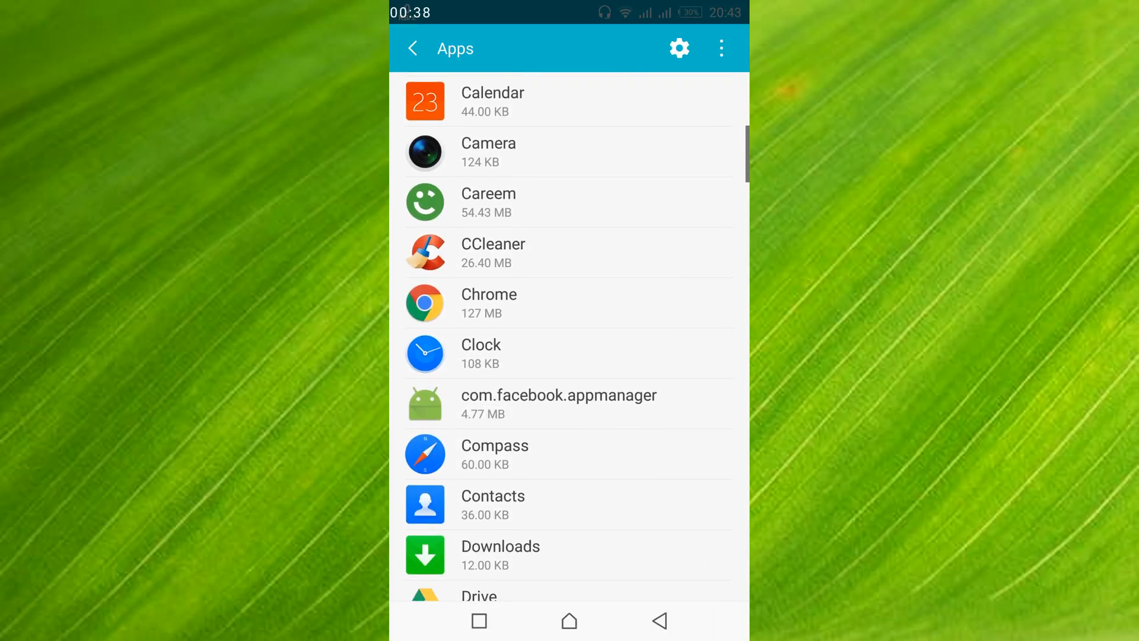
scroll(down, 3)
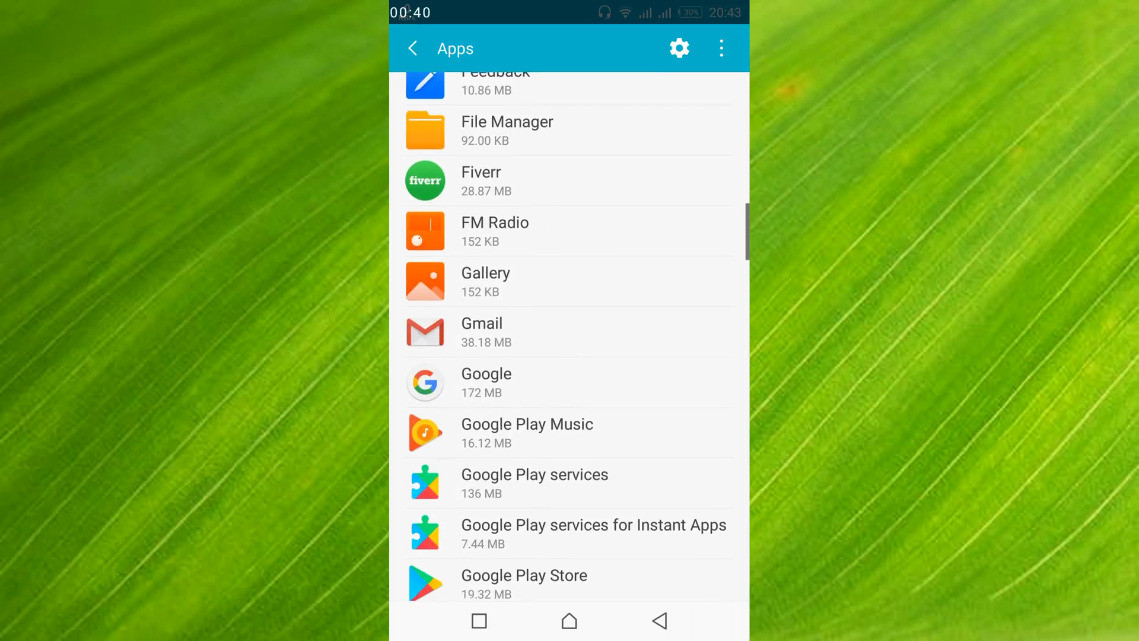
scroll(down, 3)
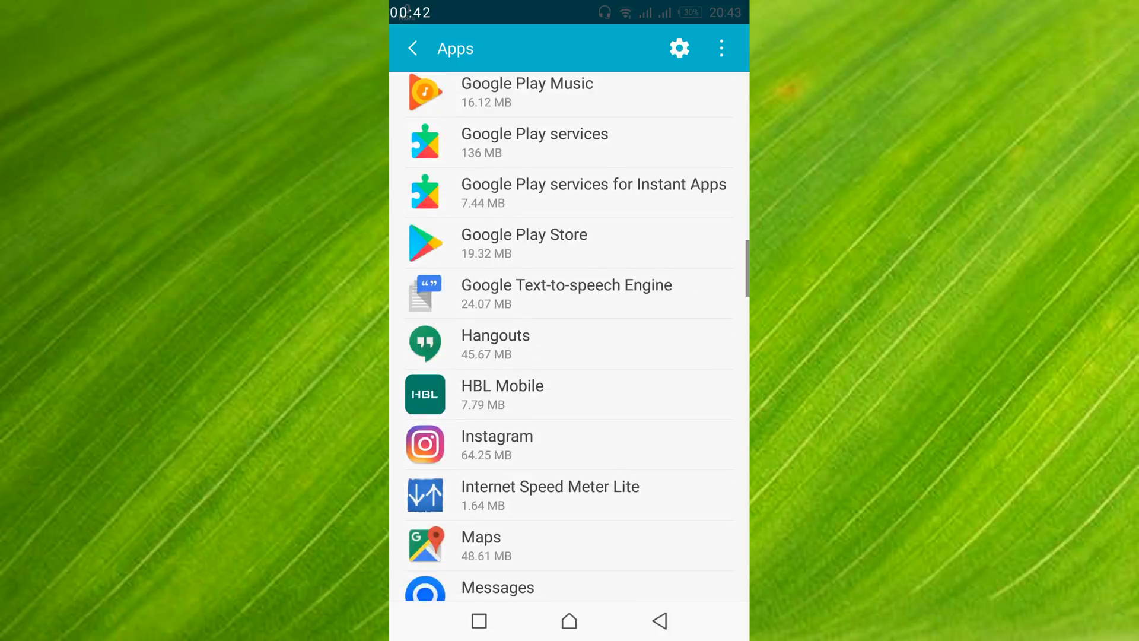
scroll(down, 3)
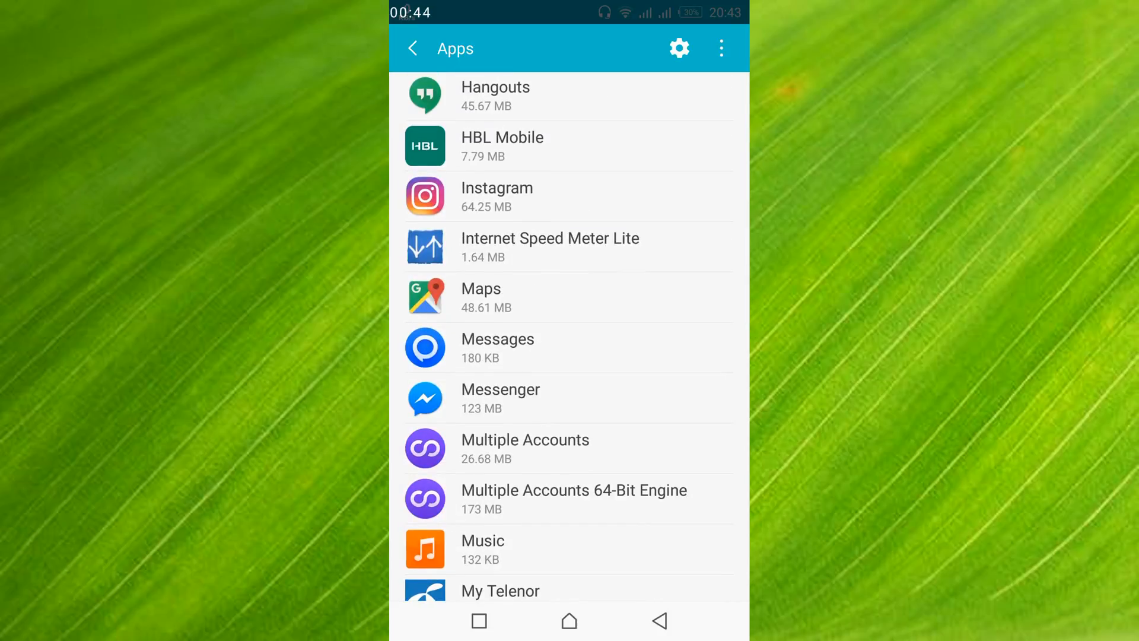
Force-stop Instagram from its app info and show its Storage page (225 MB cache)
click(496, 196)
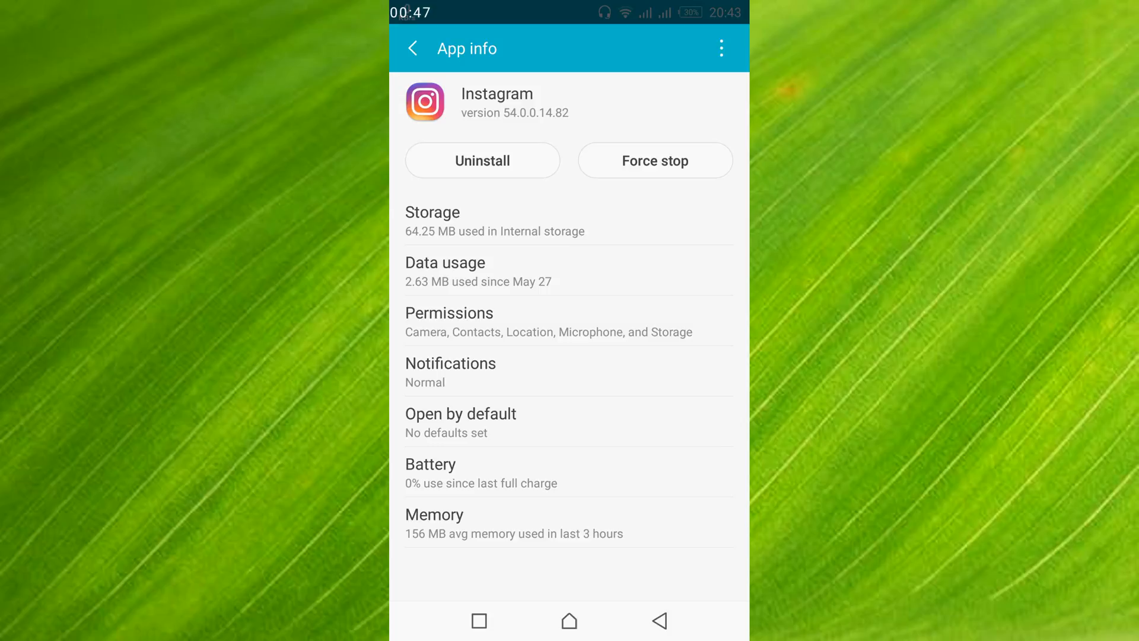
click(652, 160)
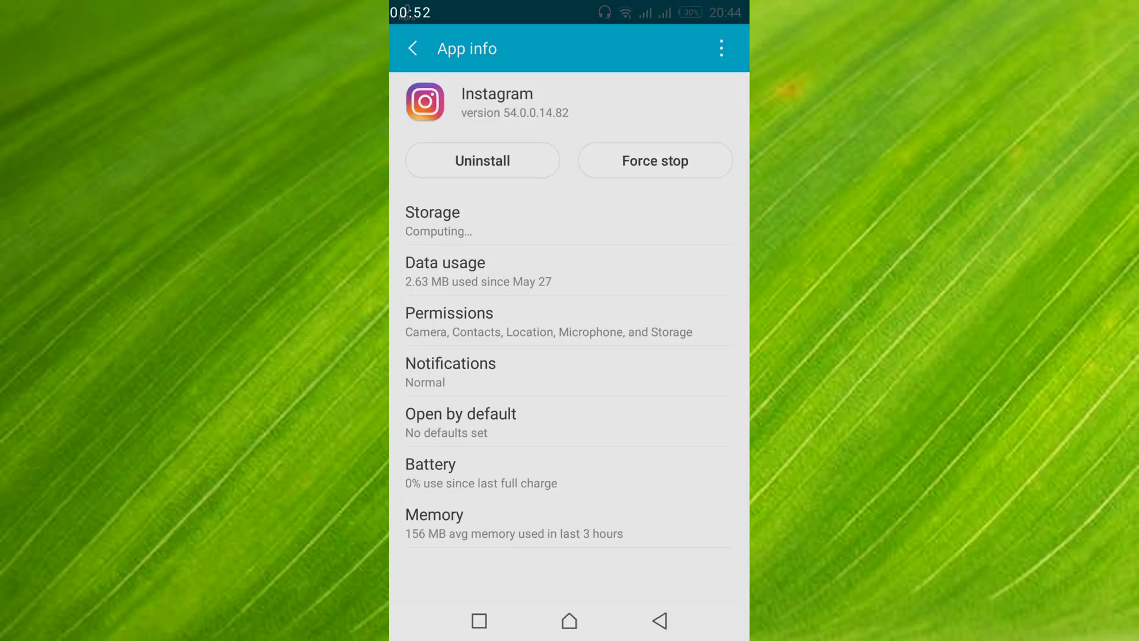
click(655, 160)
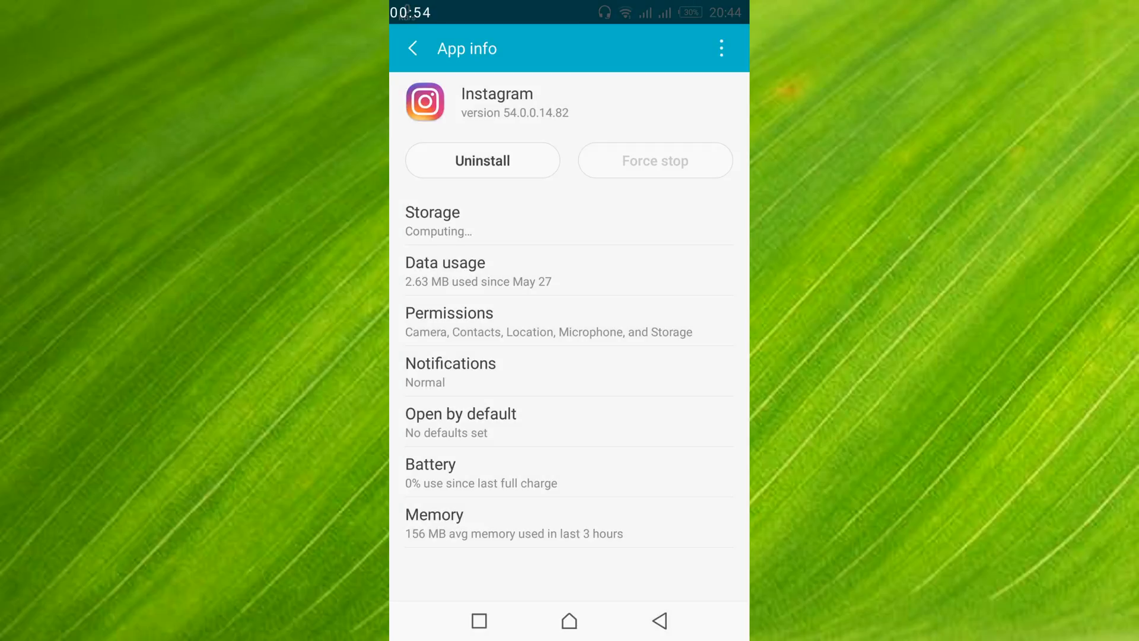
click(432, 221)
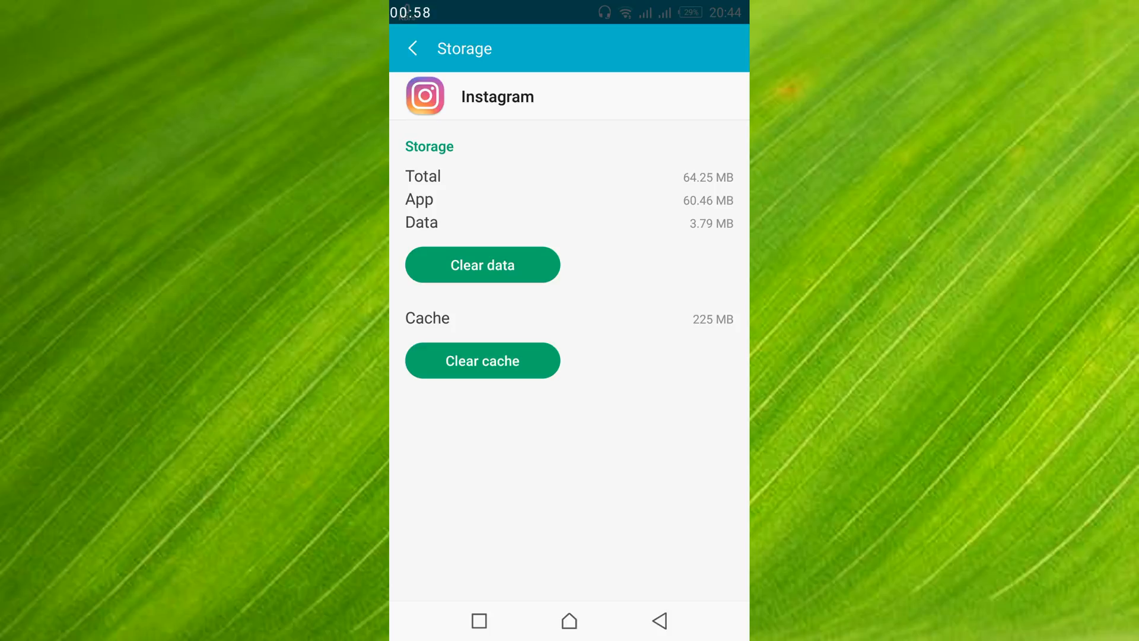
Clear Instagram's stored data and confirm the wipe with OK
click(482, 265)
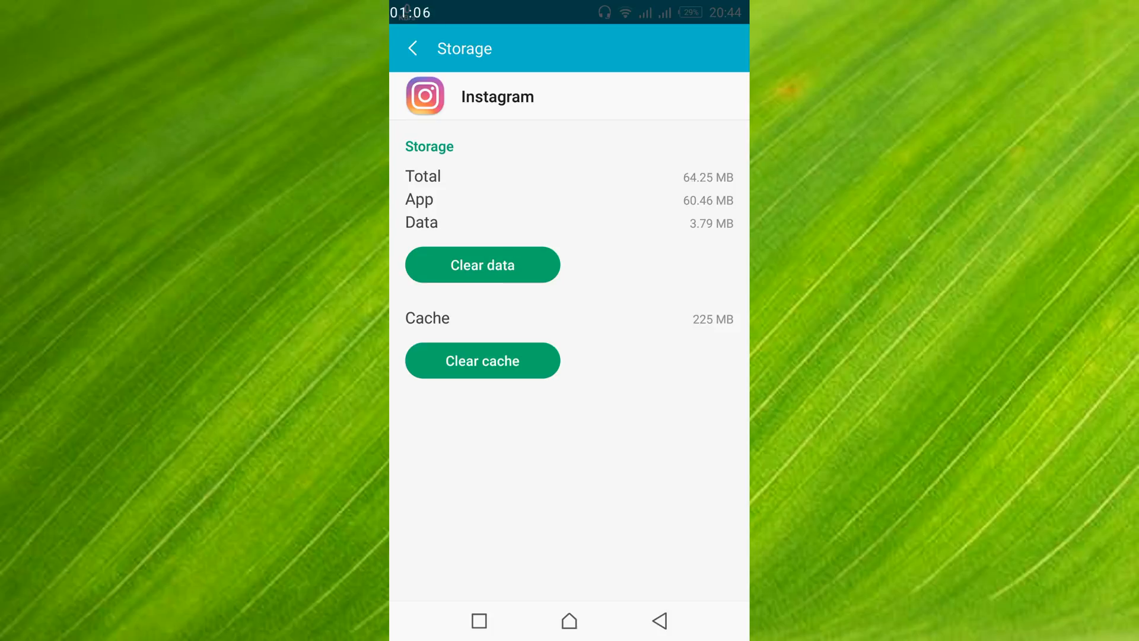
click(411, 47)
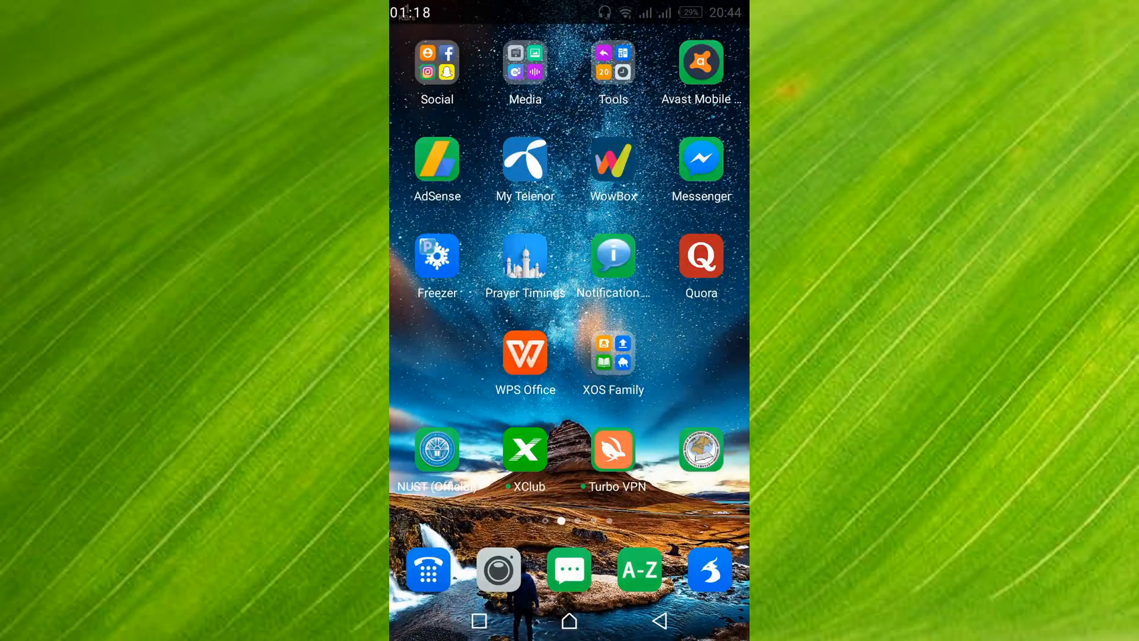
Relaunch Instagram to its login screen and continue as the linked Facebook user
click(427, 52)
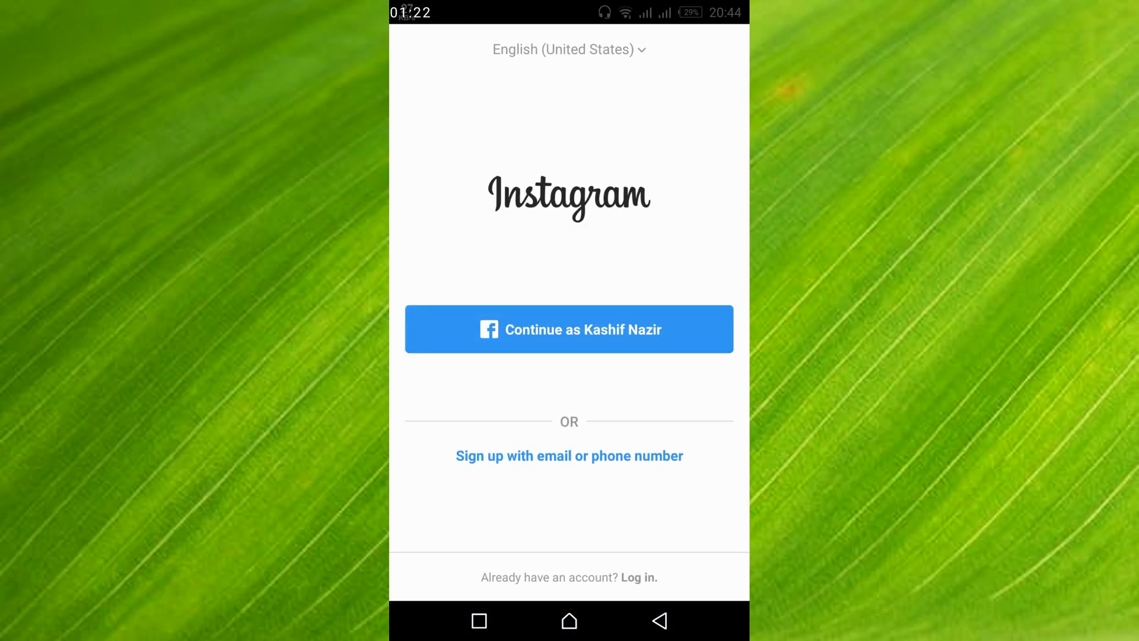
click(568, 329)
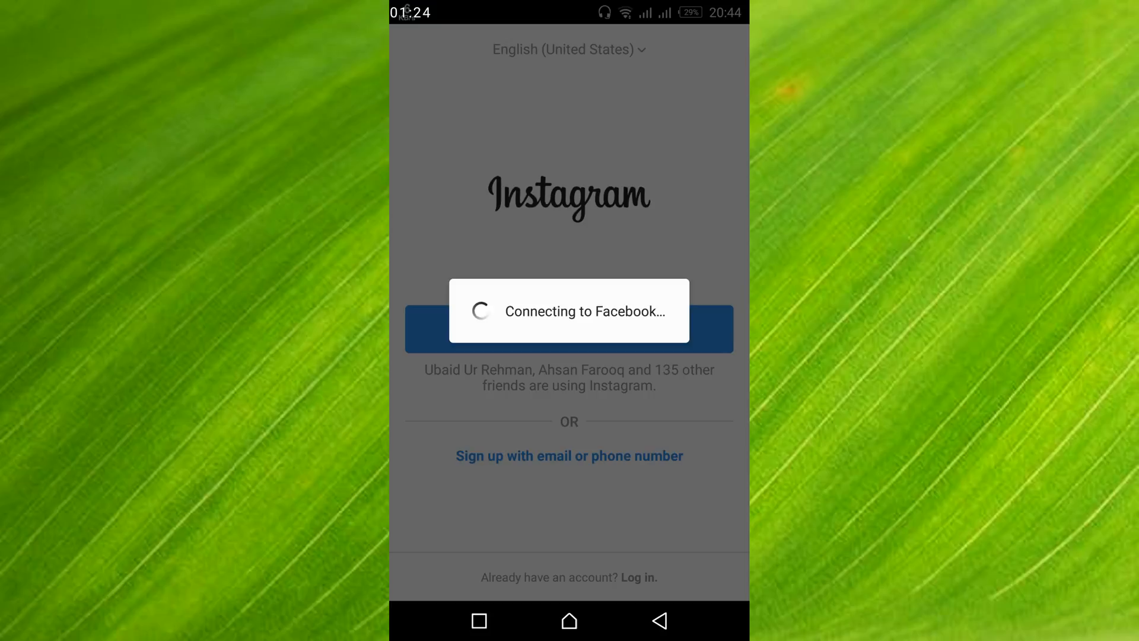